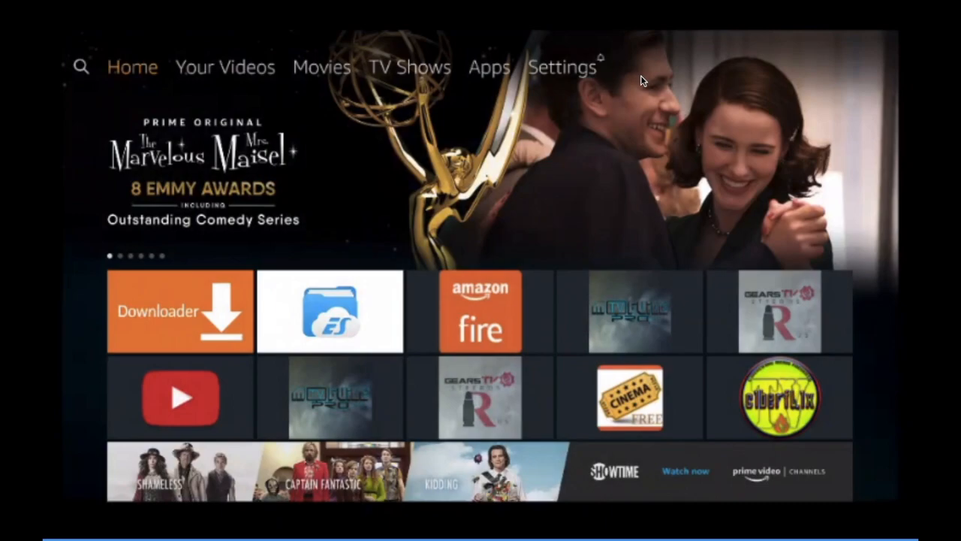
Search Fire TV for Downloader by spelling D-O-W and choosing the Downloader suggestion.
{"action": "left_click", "coordinate": [81, 66]}
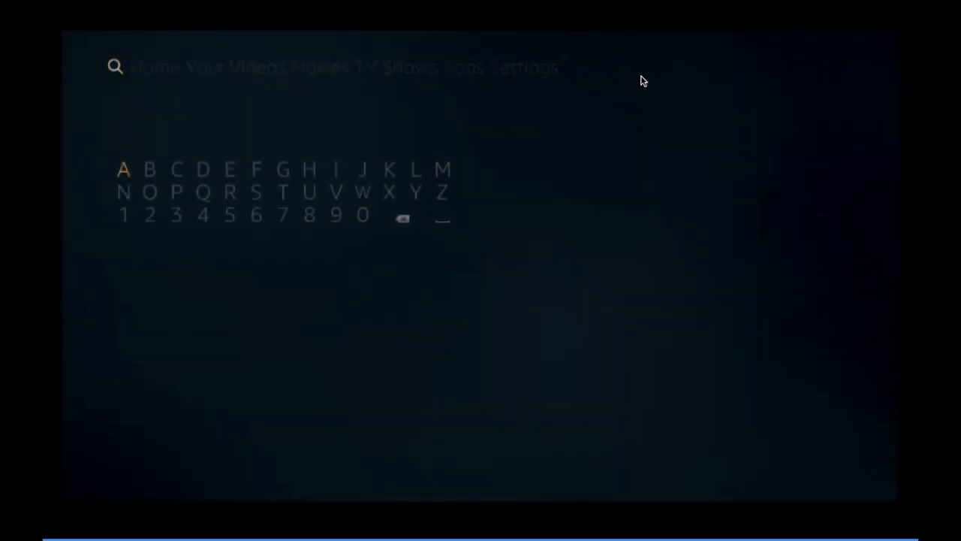
{"action": "left_click", "coordinate": [203, 169]}
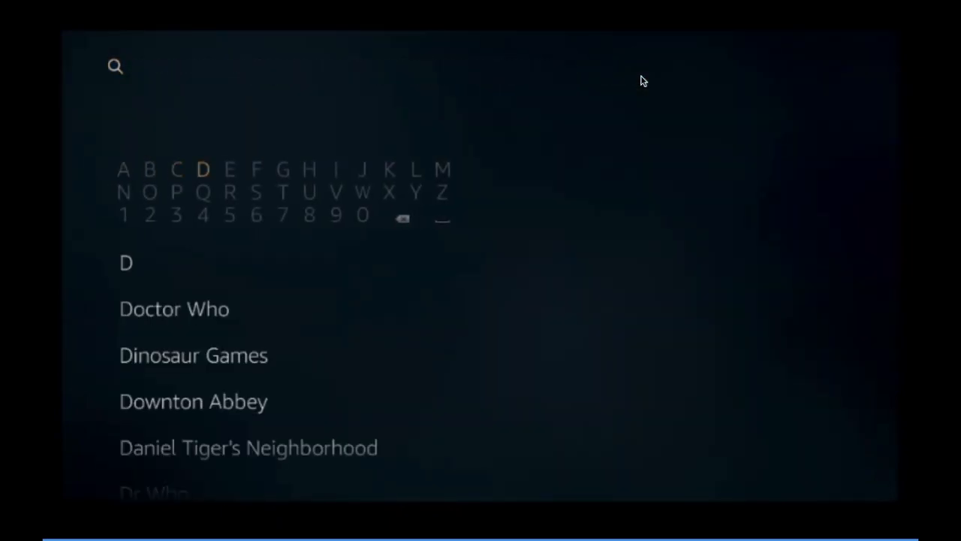
{"action": "left_click", "coordinate": [149, 192]}
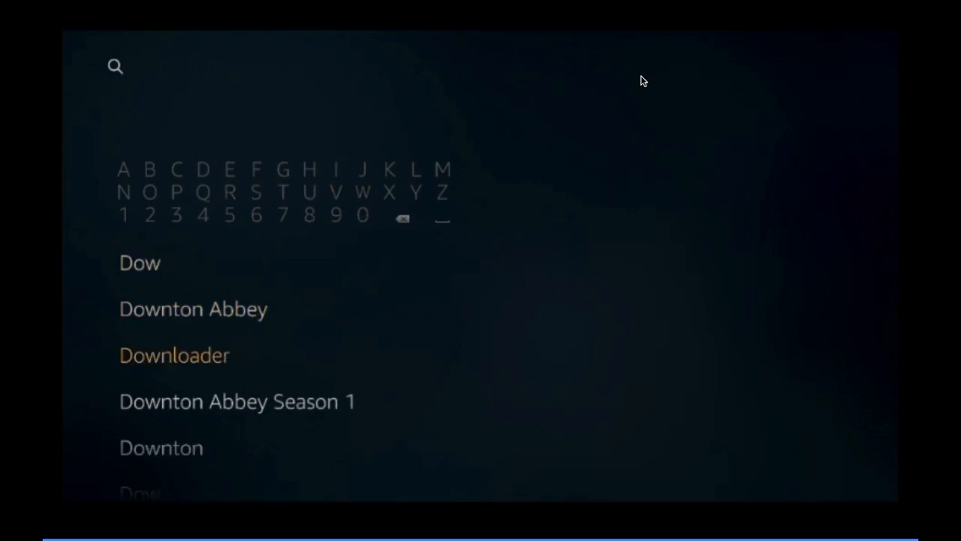
{"action": "left_click", "coordinate": [175, 355]}
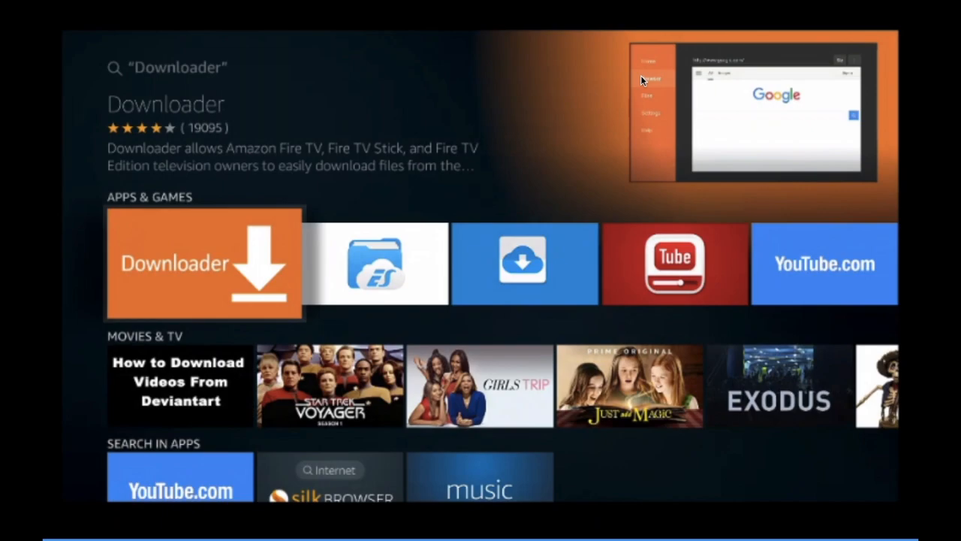
Launch Downloader, review its settings for APK Auto-Install, and return to the Home URL field.
{"action": "left_click", "coordinate": [205, 263]}
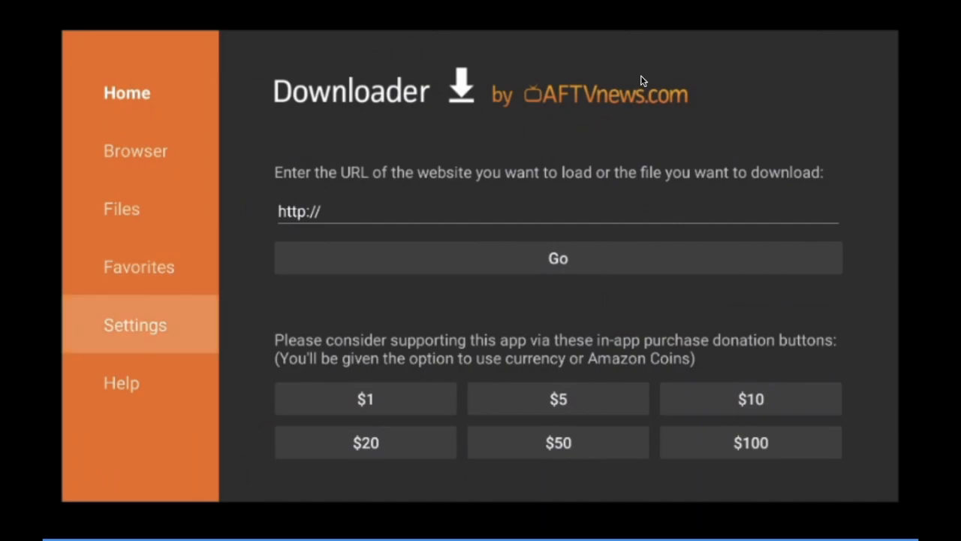
{"action": "left_click", "coordinate": [135, 324]}
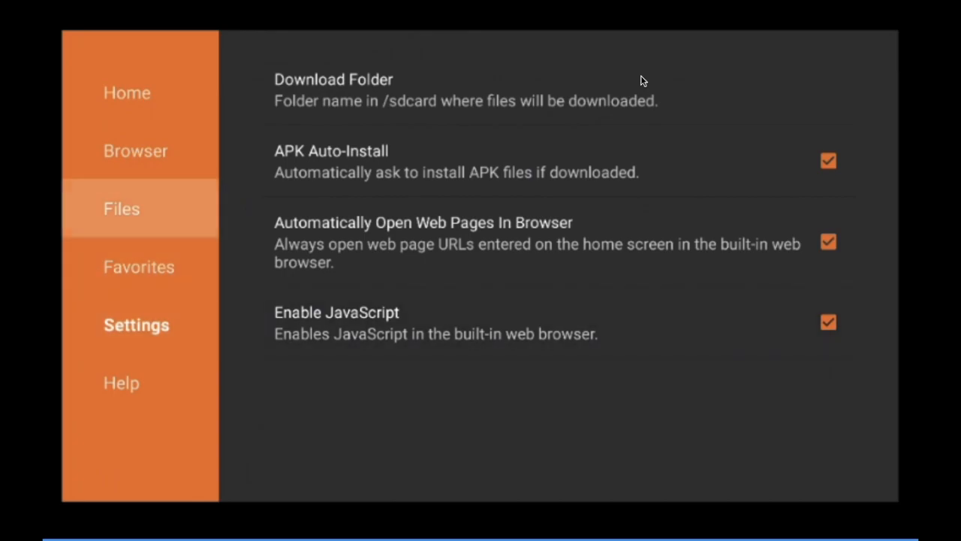
{"action": "left_click", "coordinate": [126, 93]}
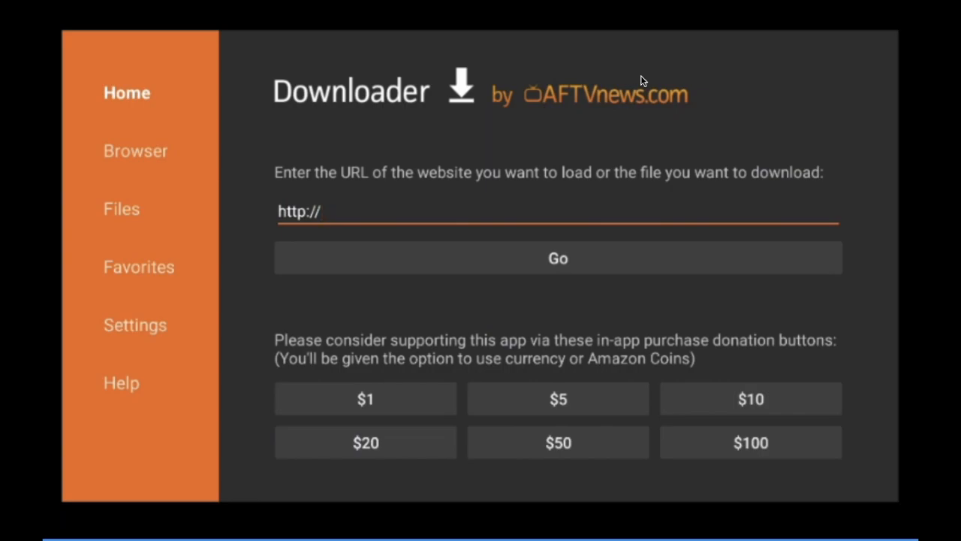
Enter filelinked.com in the URL field and load the Filelinked website.
{"action": "type", "text": "file"}
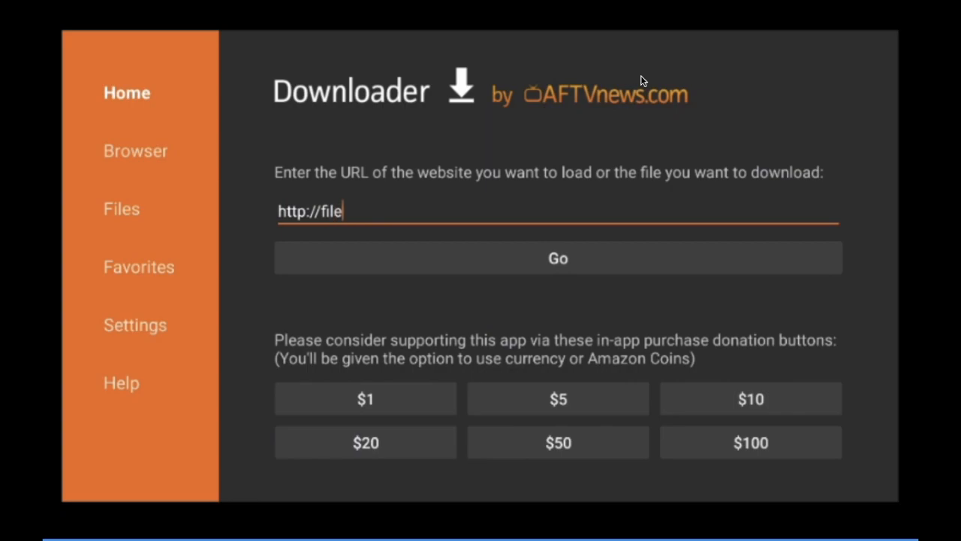
{"action": "type", "text": "linked"}
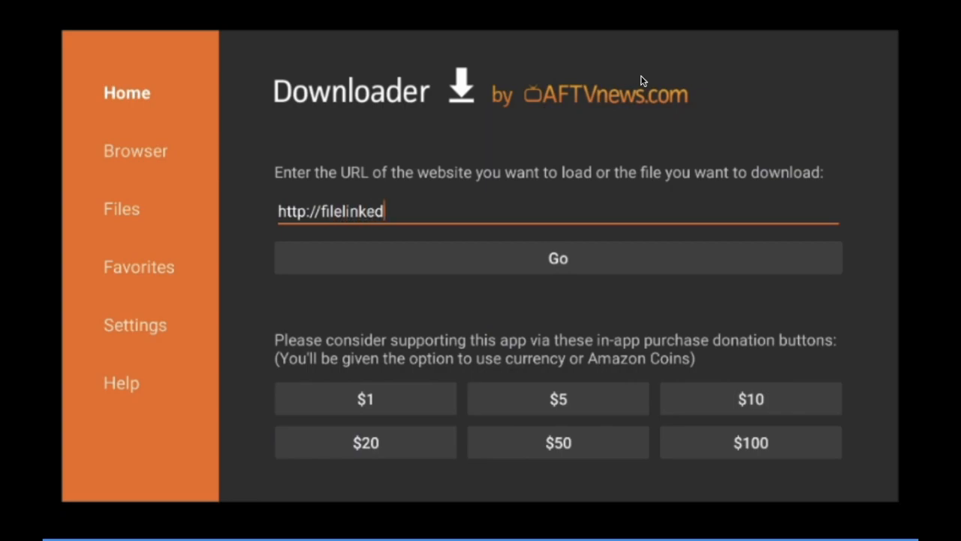
{"action": "type", "text": ".com"}
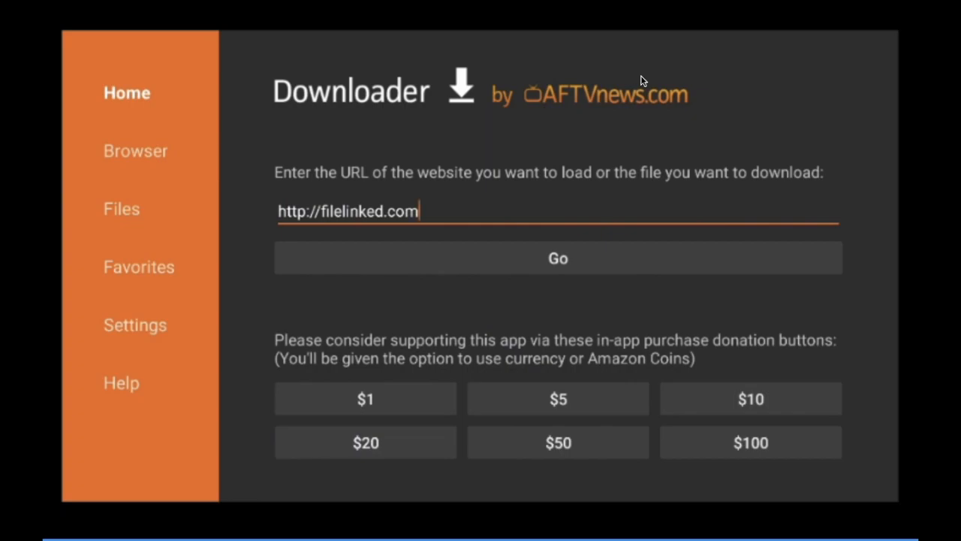
{"action": "left_click", "coordinate": [558, 259]}
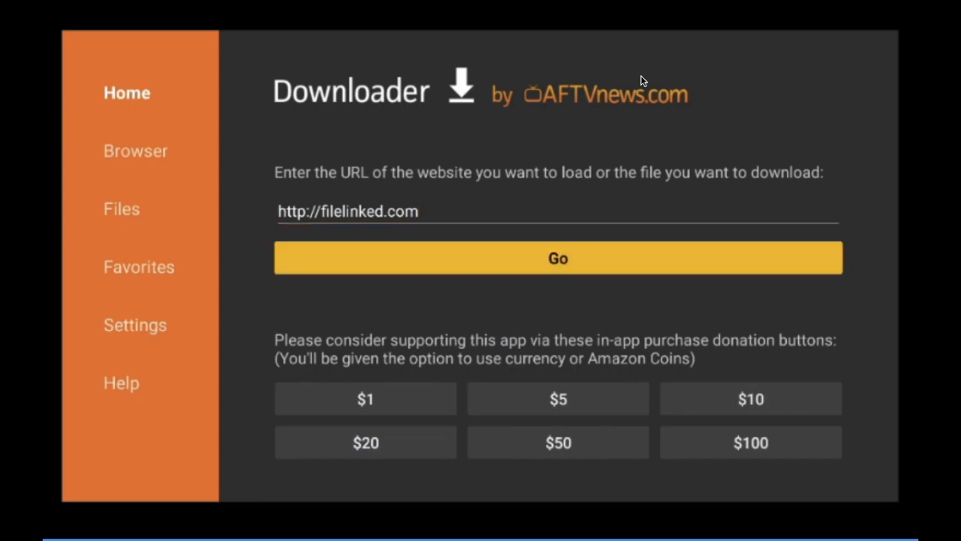
{"action": "left_click", "coordinate": [559, 259]}
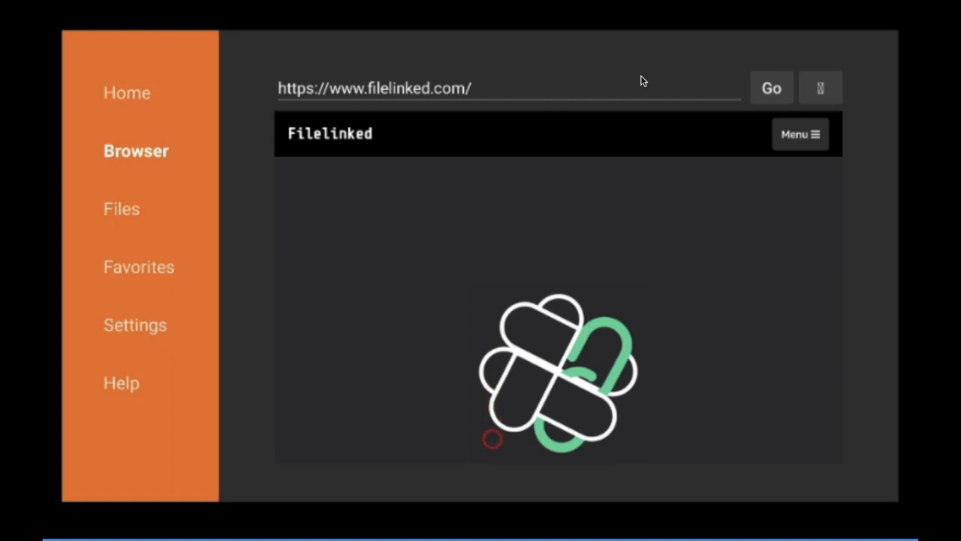
Download Filelinked from its page via the DOWNLOAD FILELINKED button, bringing up the install prompt.
{"action": "scroll", "scroll_direction": "down", "scroll_amount": 3}
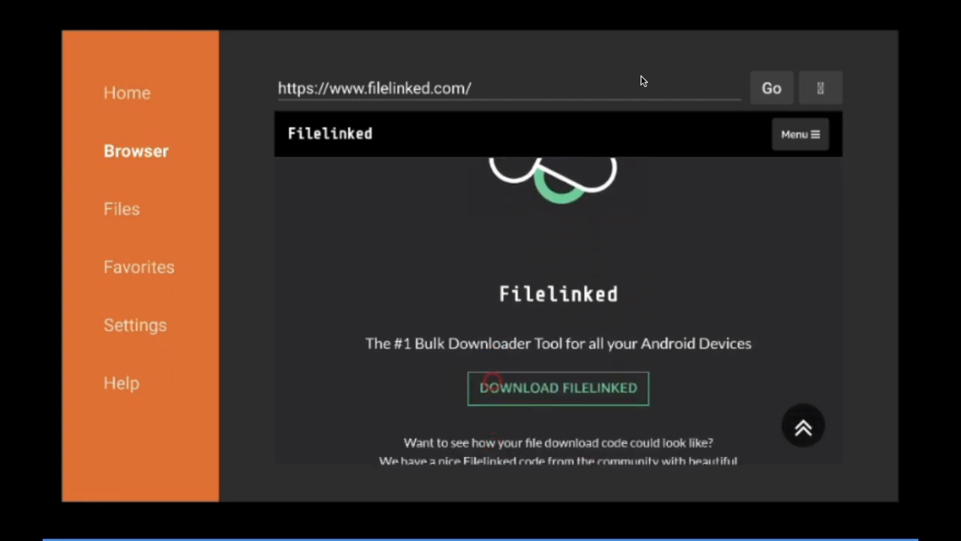
{"action": "left_click", "coordinate": [559, 388]}
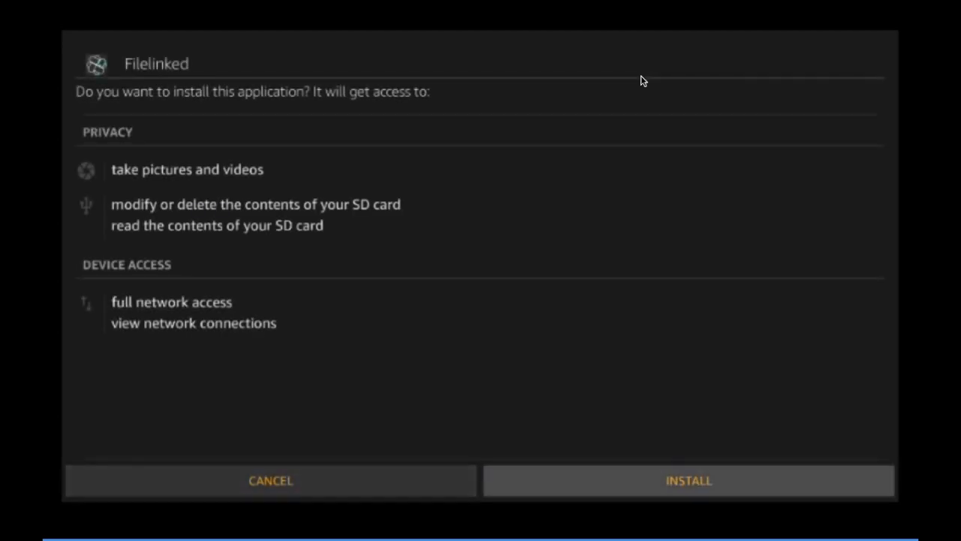
Install Filelinked from the permissions screen and dismiss the download-complete notice.
{"action": "left_click", "coordinate": [688, 481]}
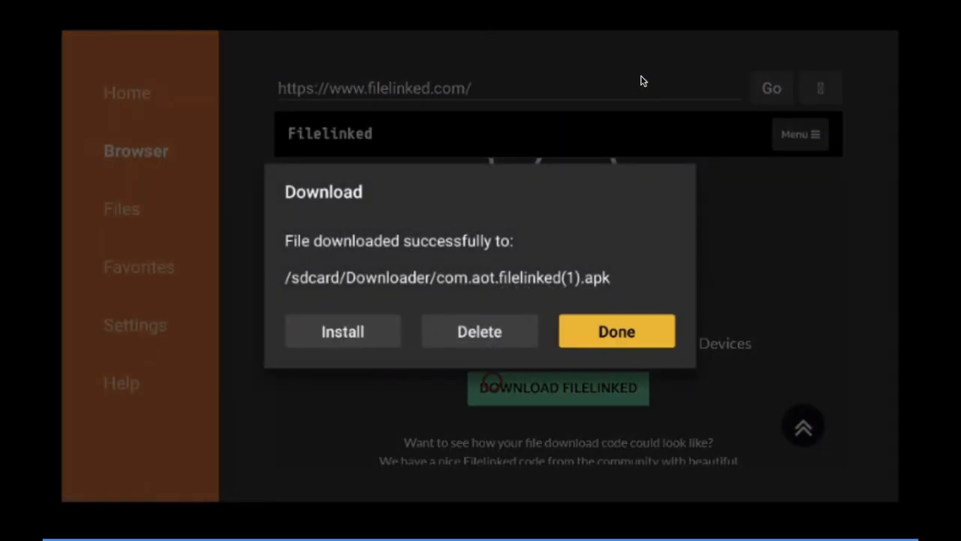
{"action": "left_click", "coordinate": [616, 332]}
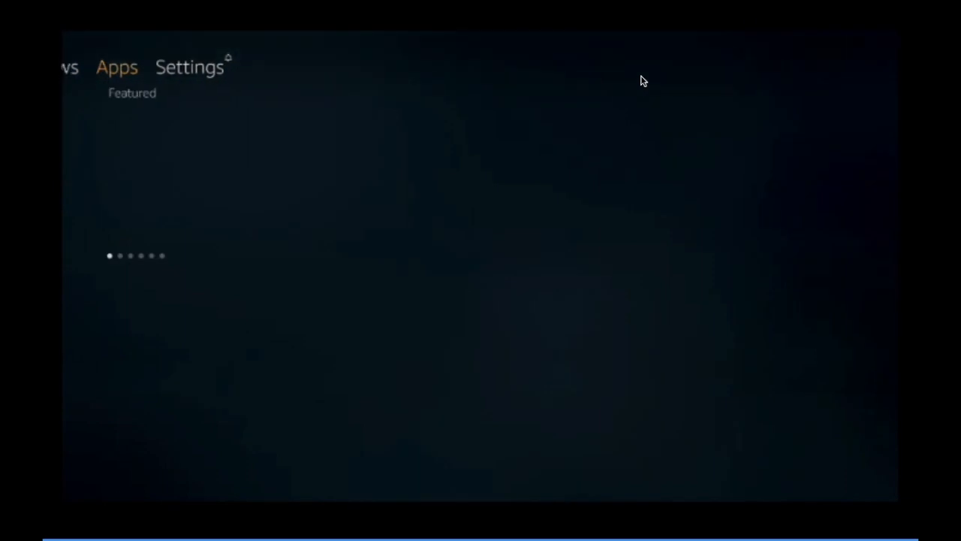
Go to Settings > Applications > Manage Installed Applications and select Blokada's options.
{"action": "left_click", "coordinate": [190, 66]}
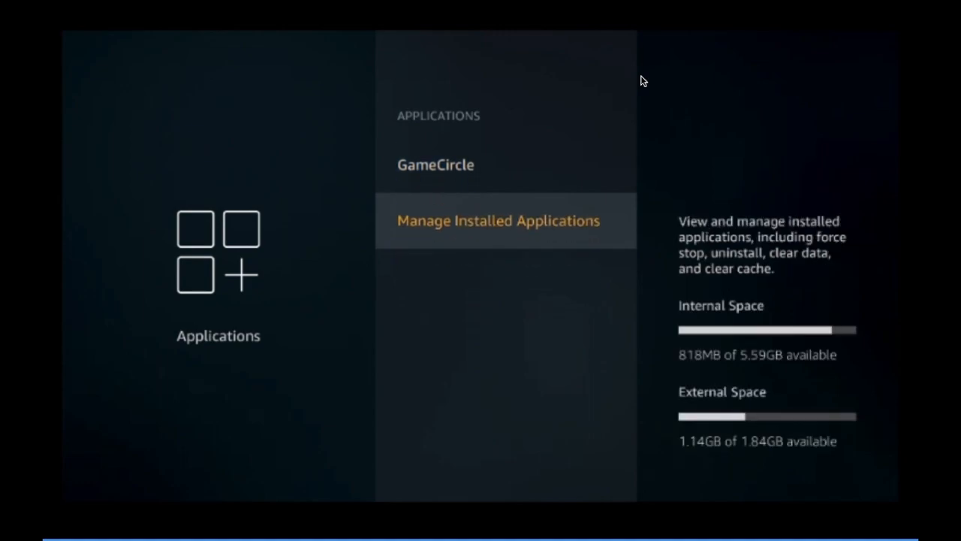
{"action": "left_click", "coordinate": [499, 219]}
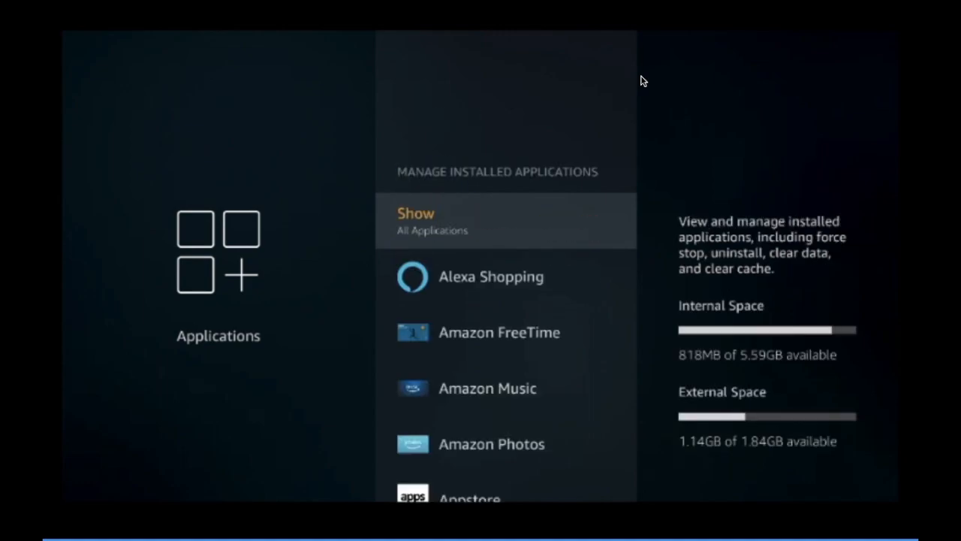
{"action": "scroll", "scroll_direction": "down", "scroll_amount": 3}
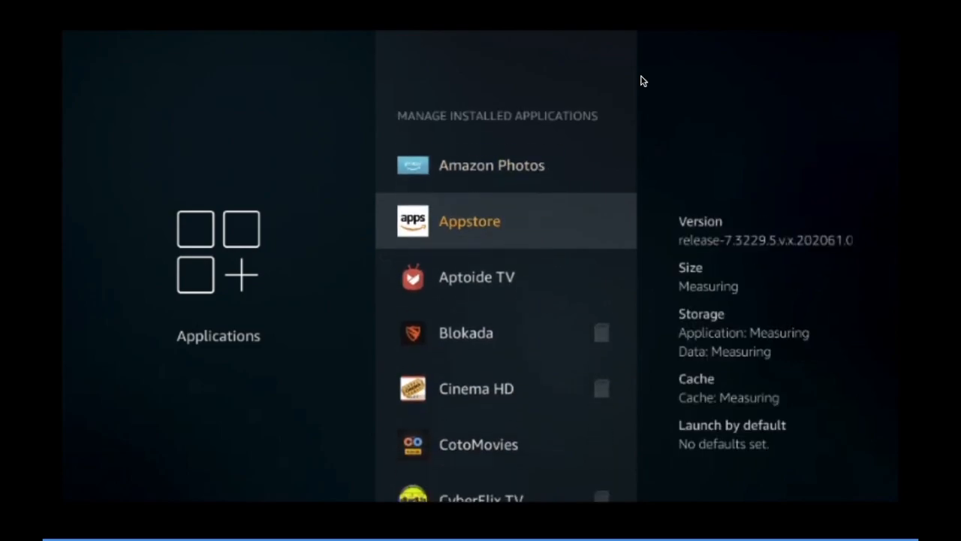
{"action": "scroll", "scroll_direction": "down", "scroll_amount": 3}
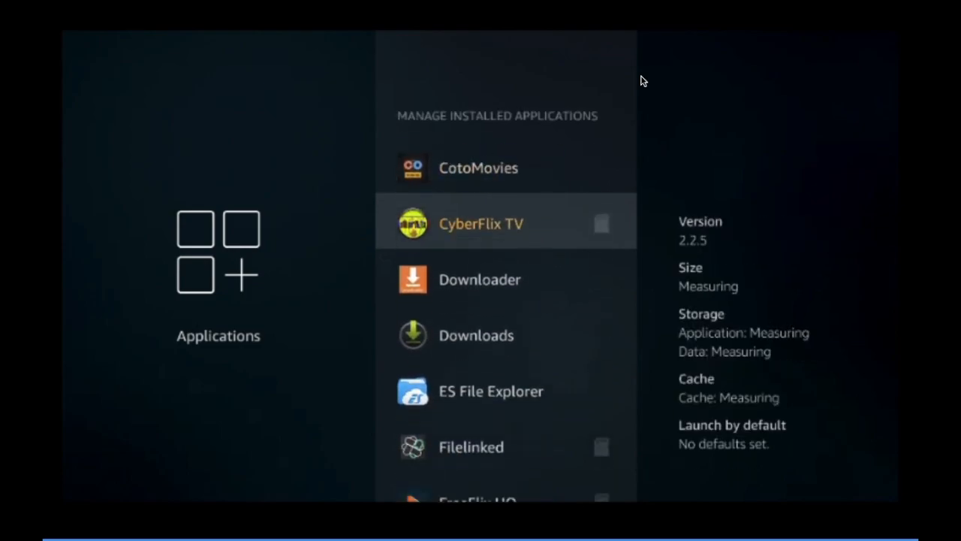
{"action": "scroll", "scroll_direction": "up", "scroll_amount": 3}
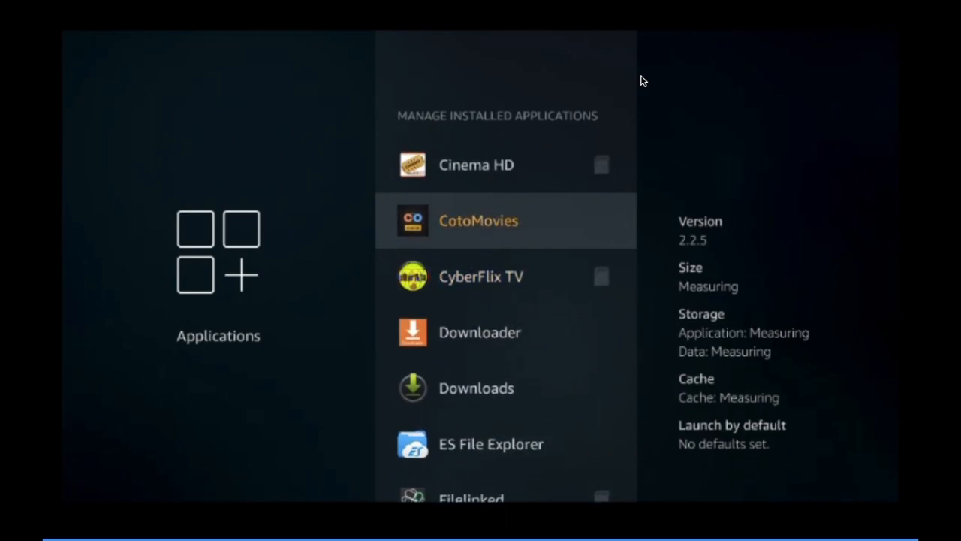
{"action": "scroll", "scroll_direction": "up", "scroll_amount": 3}
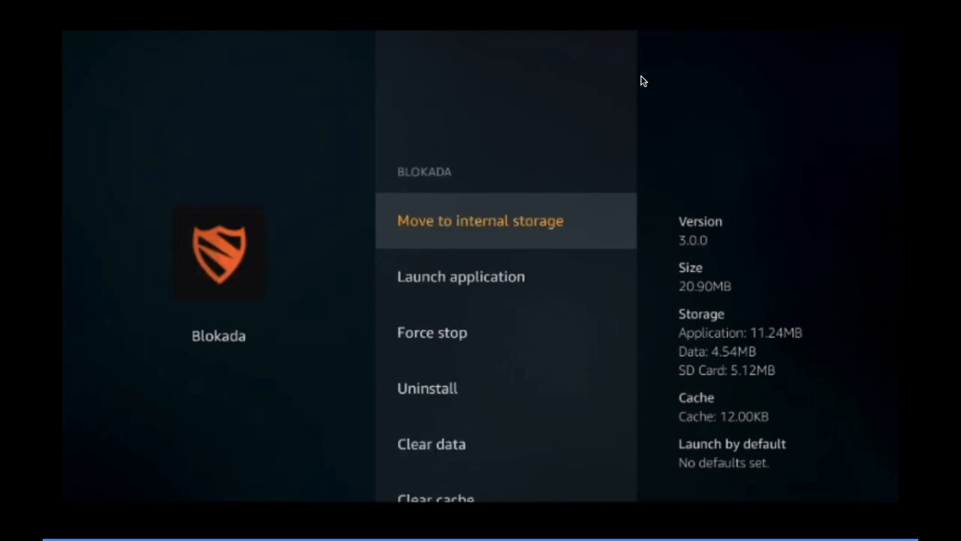
Back out of Blokada's options and select Filelinked in the installed applications list.
{"action": "scroll", "scroll_direction": "down", "scroll_amount": 3}
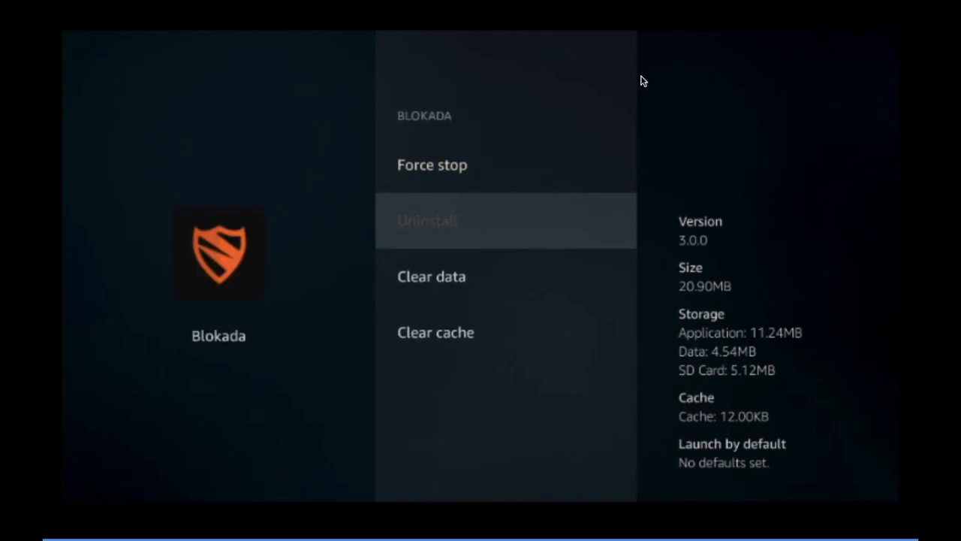
{"action": "key", "text": "Back"}
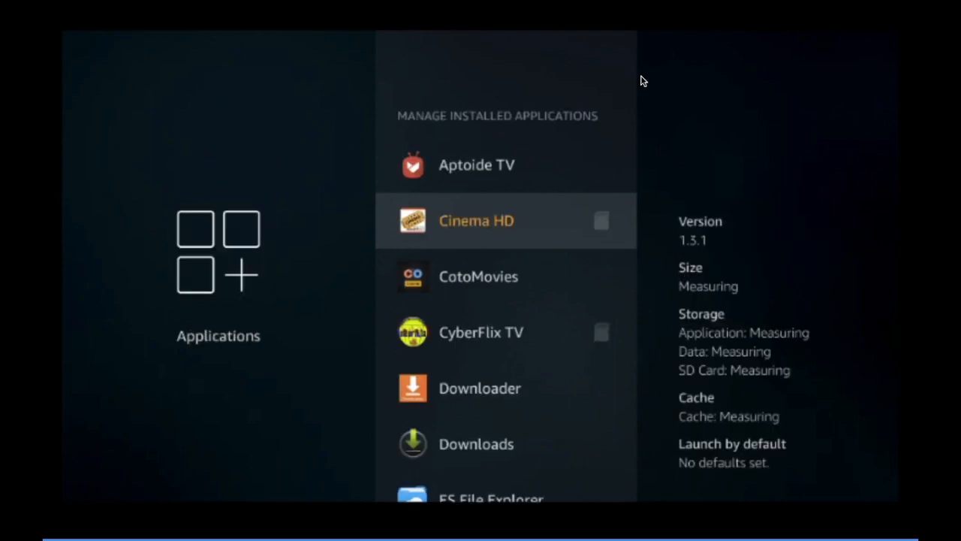
{"action": "scroll", "scroll_direction": "up", "scroll_amount": 3}
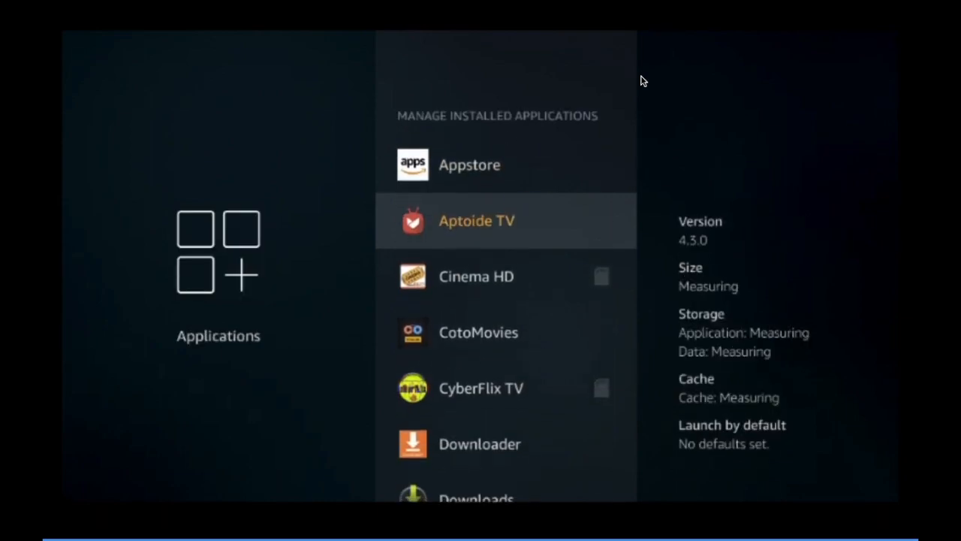
{"action": "scroll", "scroll_direction": "down", "scroll_amount": 3}
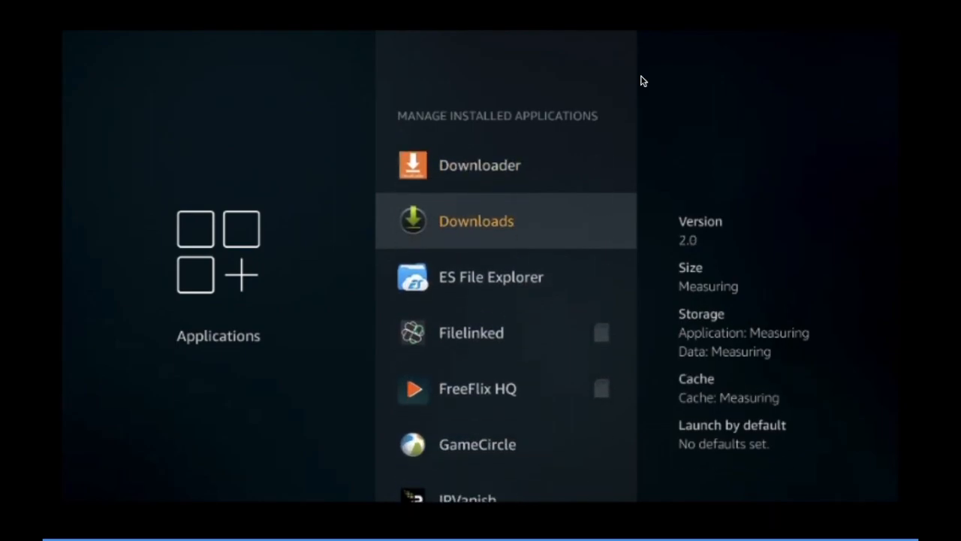
{"action": "scroll", "scroll_direction": "down", "scroll_amount": 3}
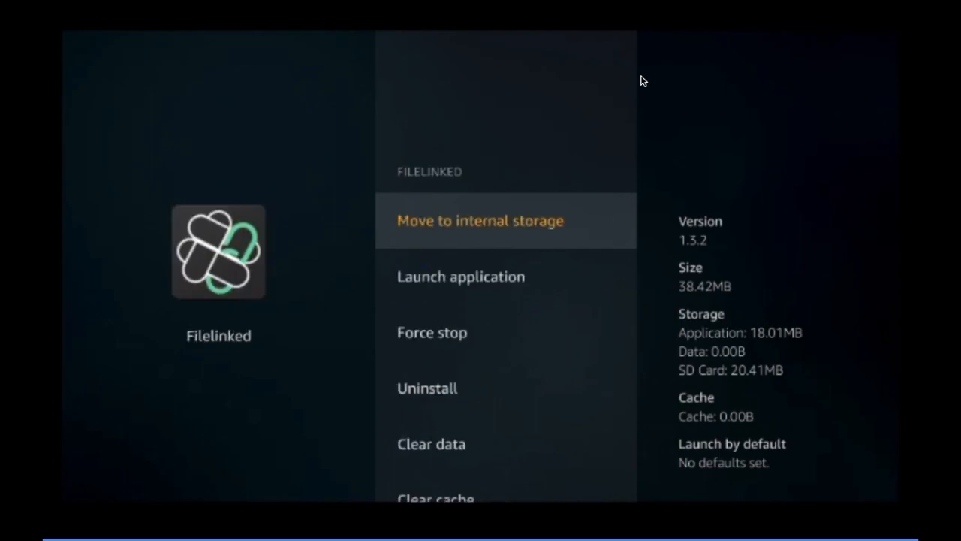
Choose Launch application in Filelinked's options to start the app initializing.
{"action": "scroll", "scroll_direction": "down", "scroll_amount": 3}
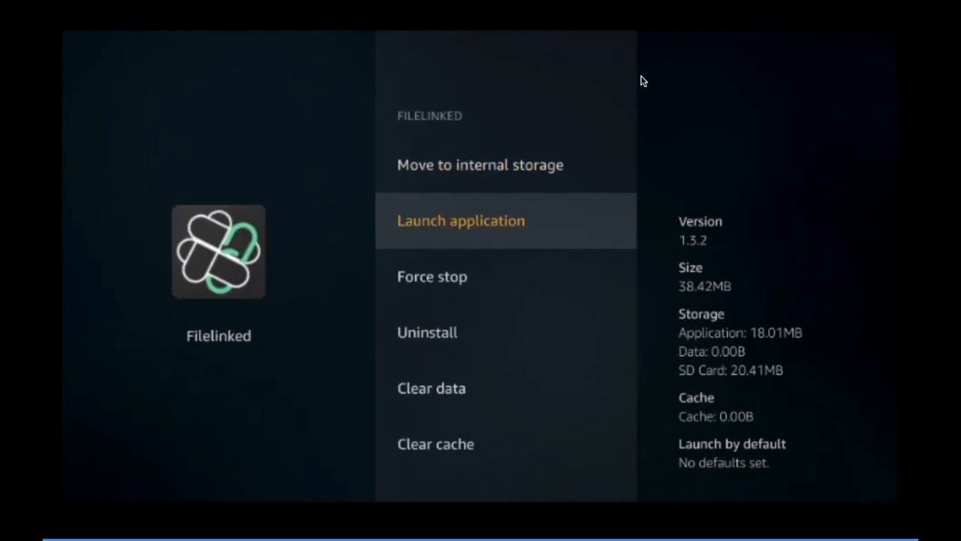
{"action": "left_click", "coordinate": [459, 219]}
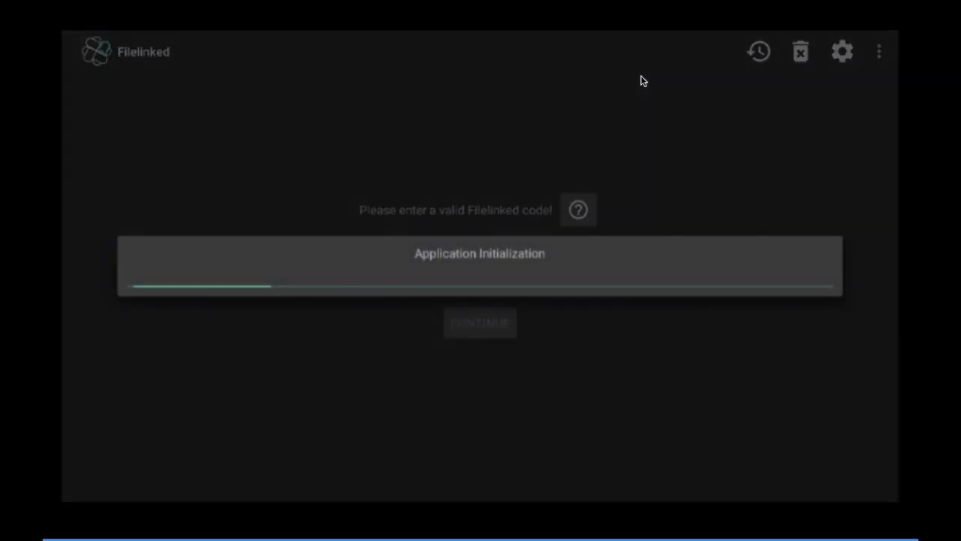